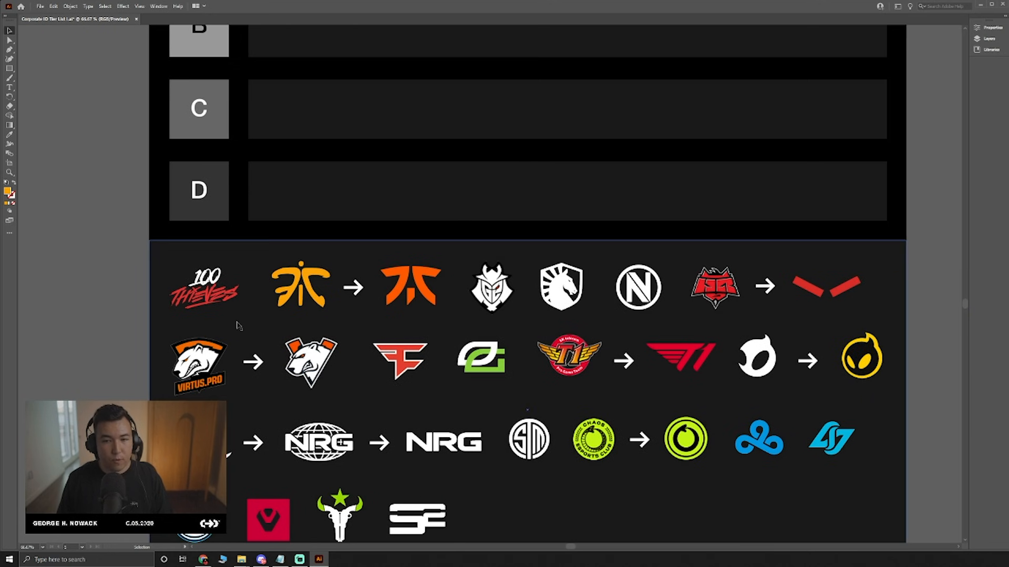
mouse_move(338, 297)
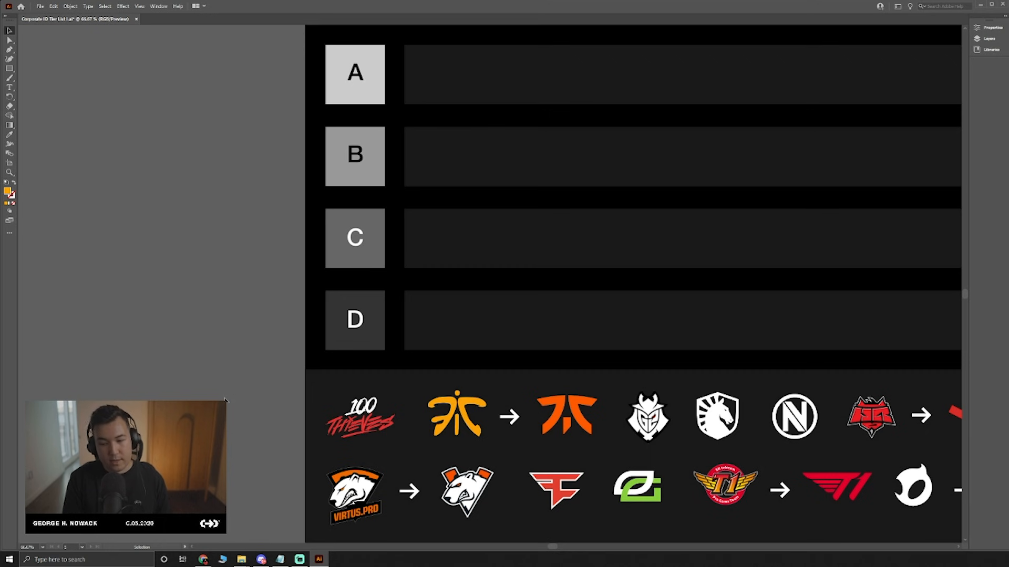
Move the 100 Thieves logo from the pool into the A tier row.
scroll("down", 3)
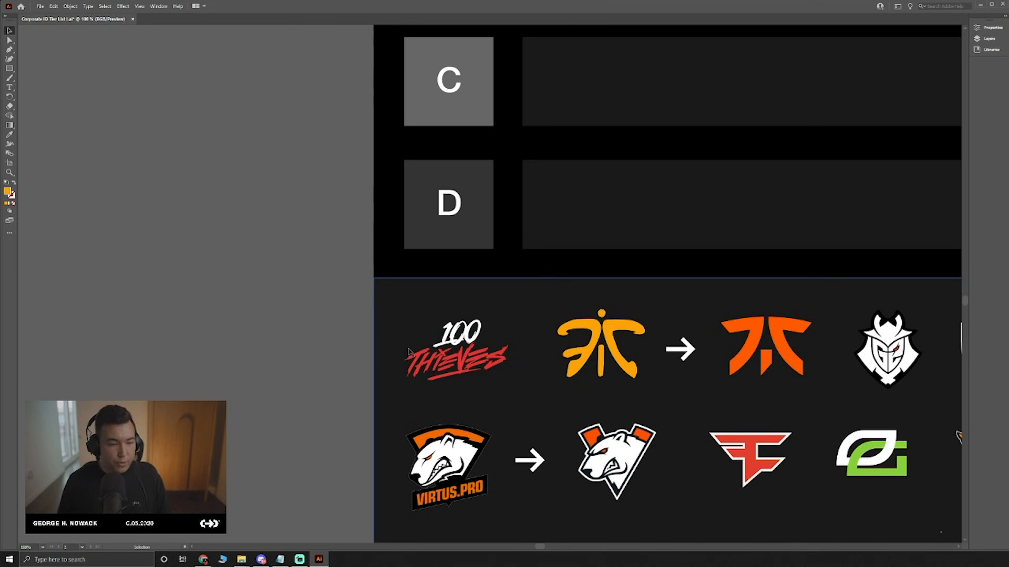
mouse_move(324, 336)
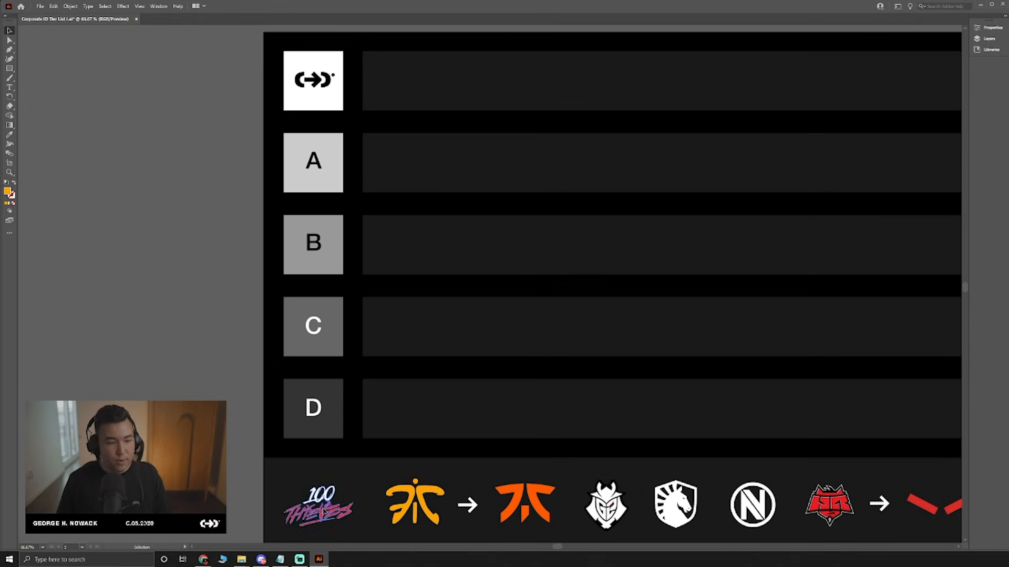
left_click_drag(317, 503, 417, 164)
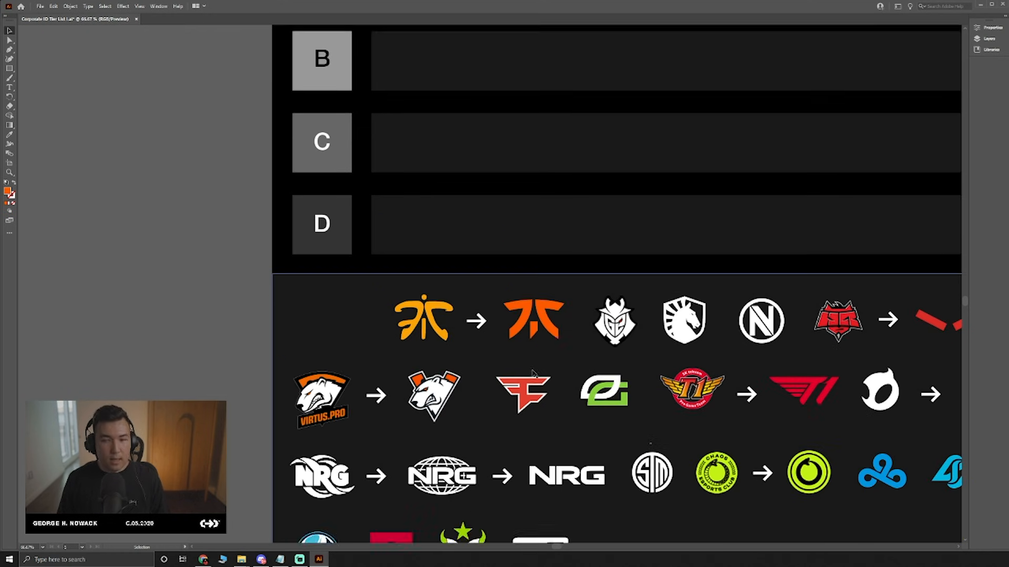
Place the orange fox-head Fnatic logo beside 100 Thieves in the A row.
scroll("down", 3)
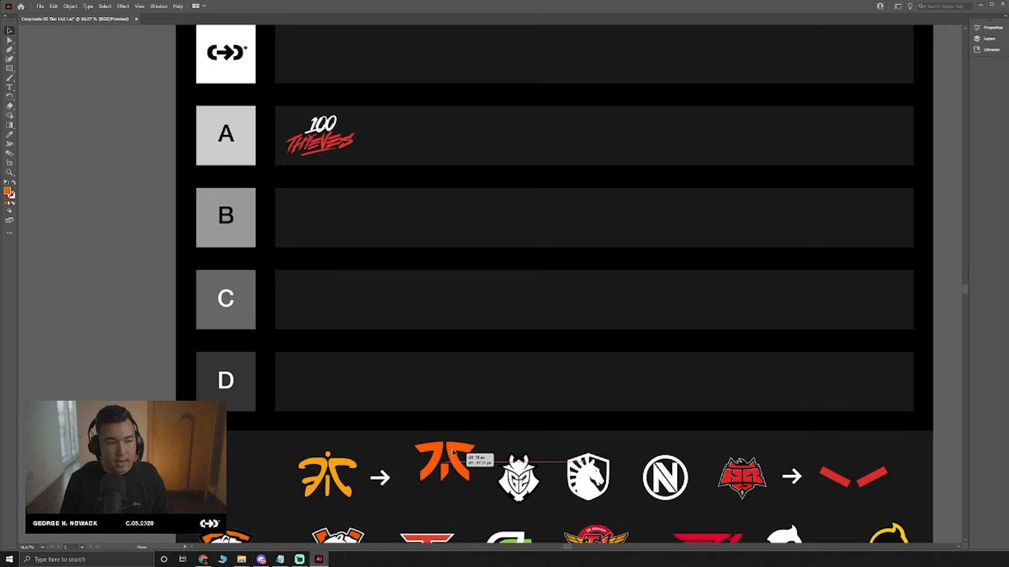
left_click_drag(442, 465, 392, 136)
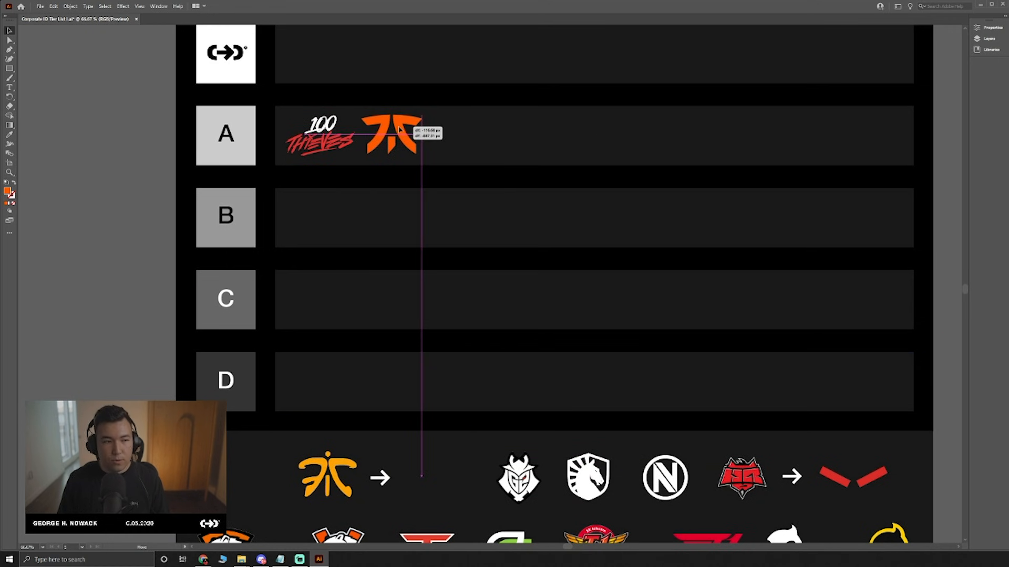
left_click_drag(394, 135, 394, 136)
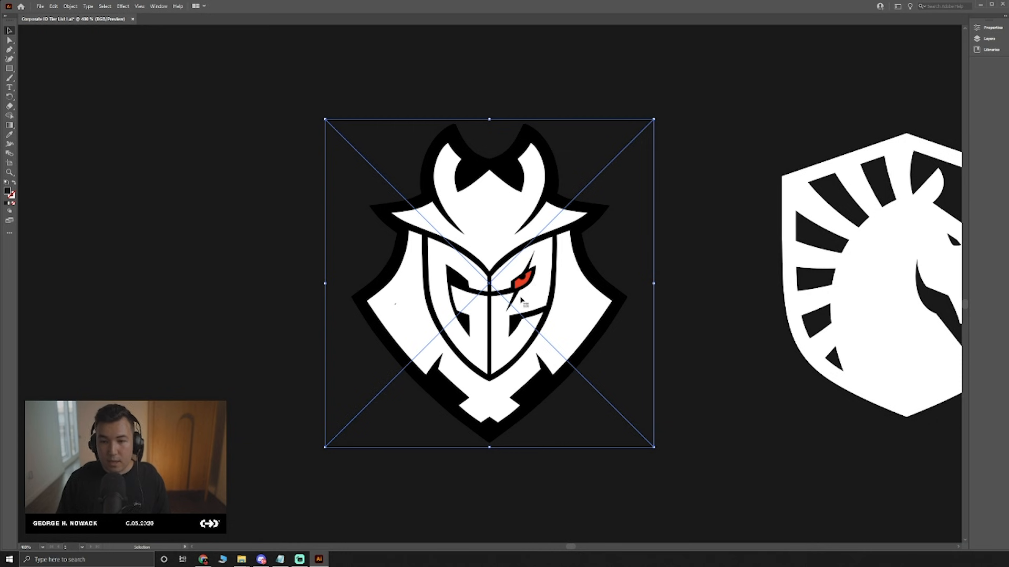
mouse_move(533, 283)
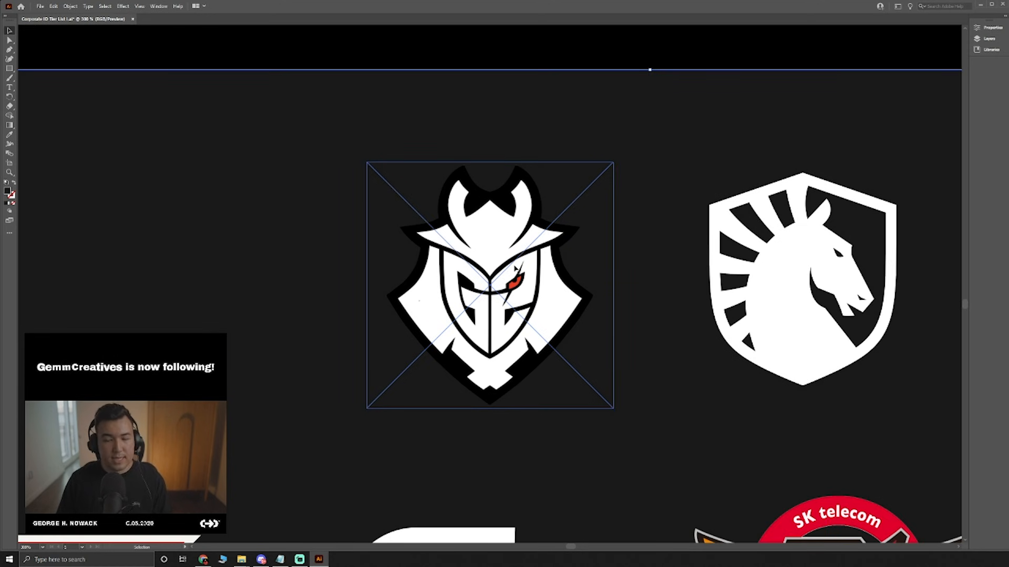
mouse_move(468, 282)
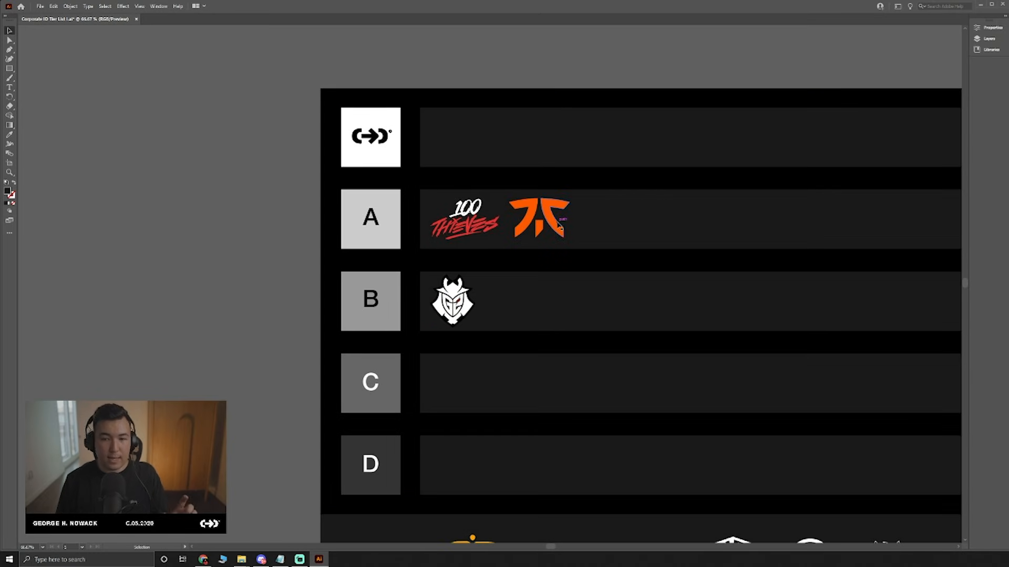
Select the G2 samurai-mask logo to move it into the B tier row.
left_click(451, 301)
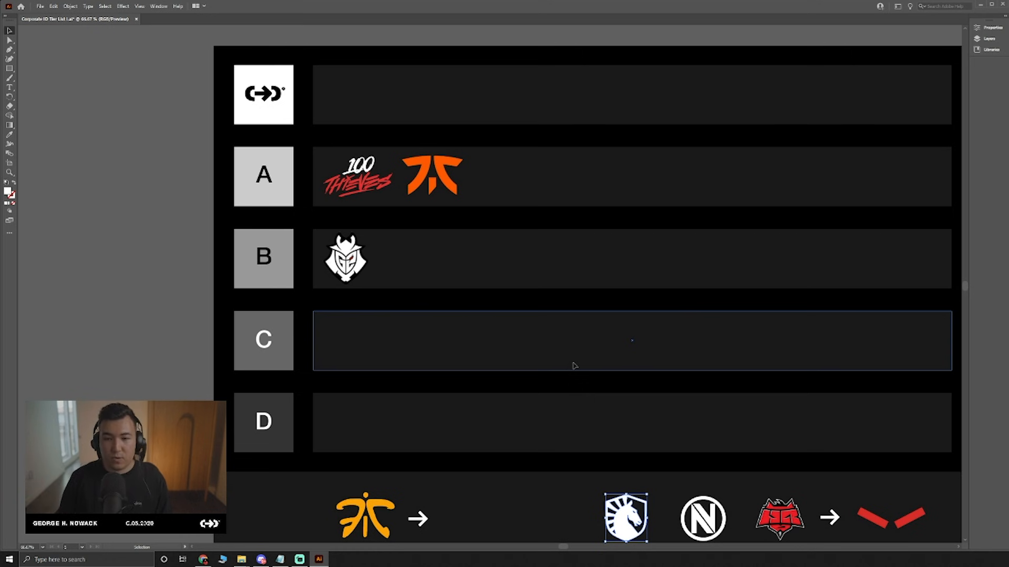
Move the Team Liquid horse-head shield logo into the A row beside Fnatic.
left_click_drag(625, 518, 419, 381)
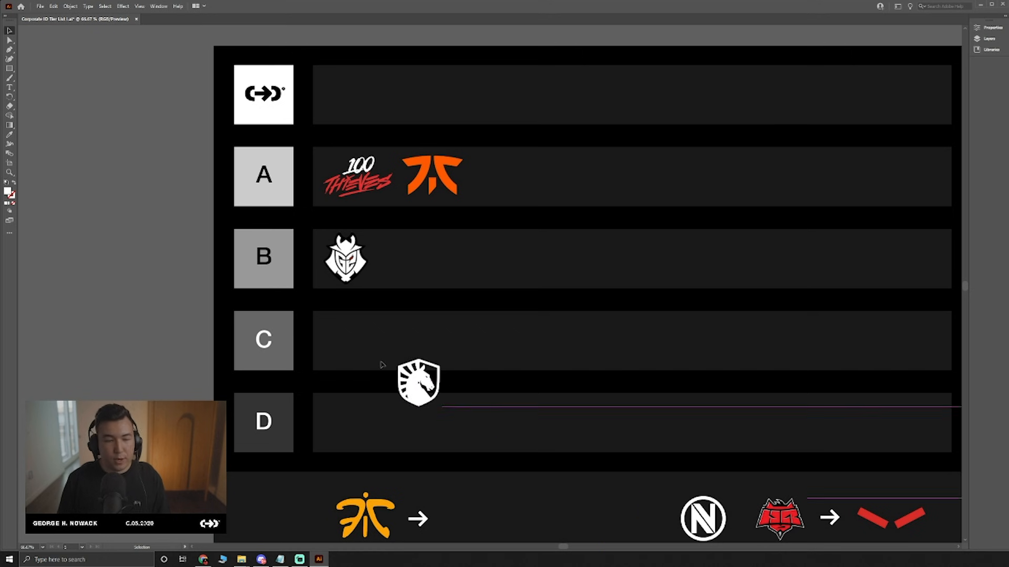
left_click_drag(418, 383, 500, 176)
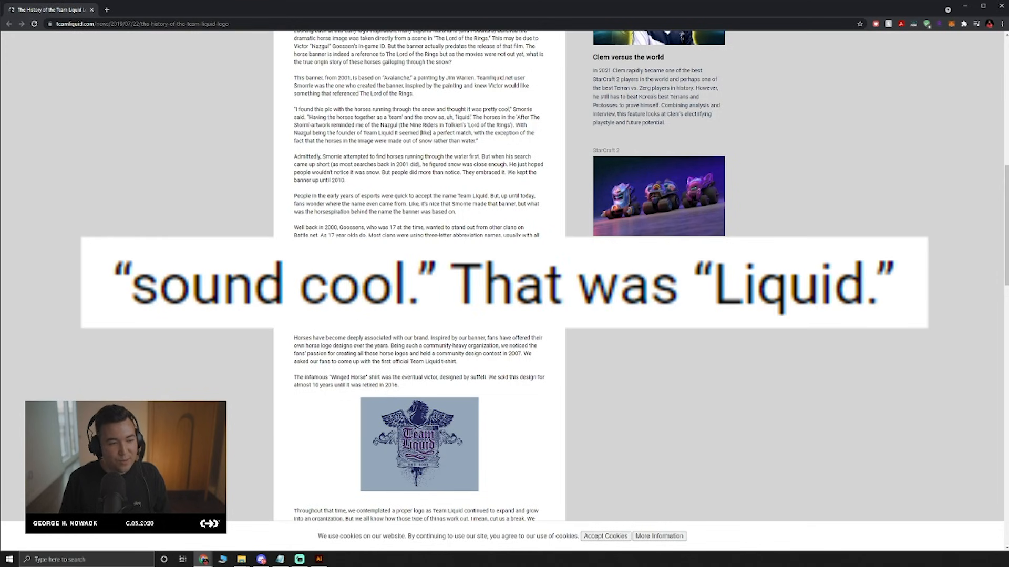
scroll("down", 3)
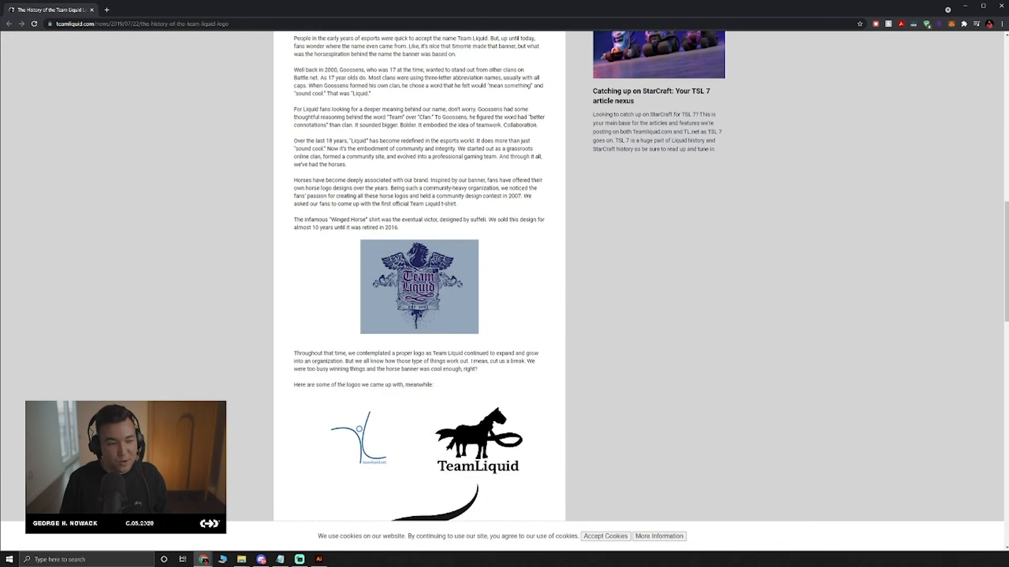
scroll("down", 3)
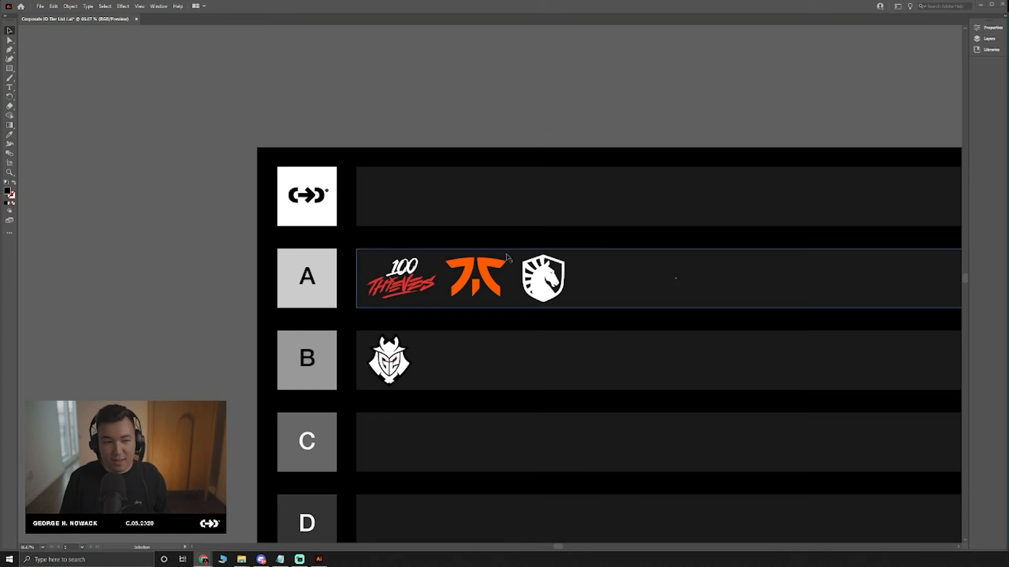
Return Team Liquid to the pool and select the white circled-N Envy logo.
scroll("down", 3)
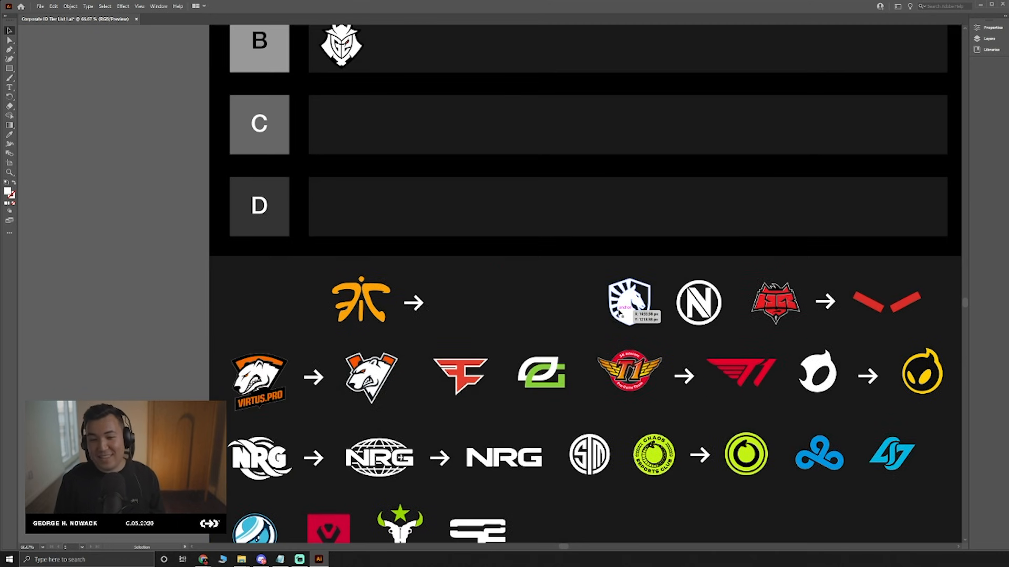
left_click(628, 302)
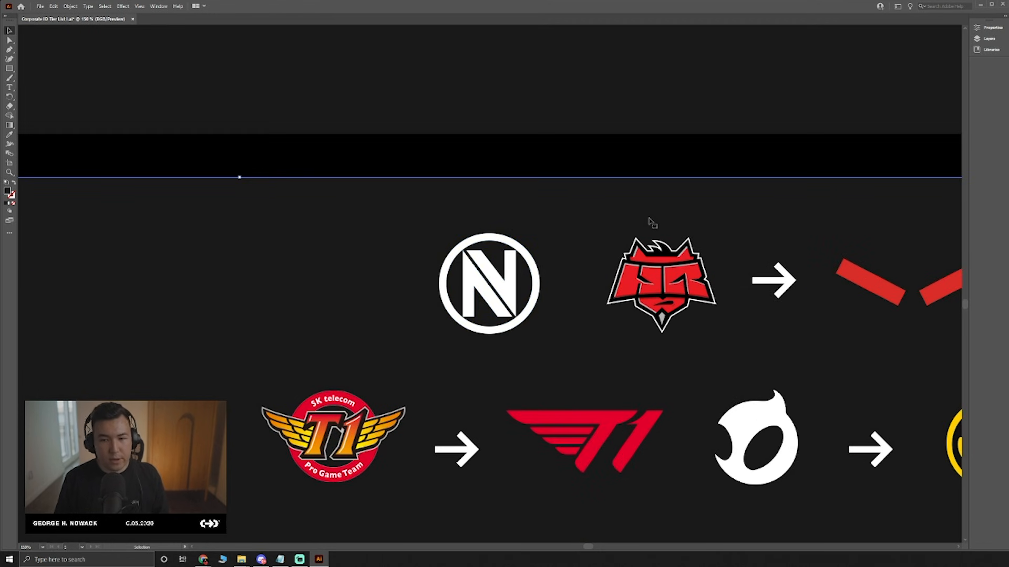
left_click(489, 285)
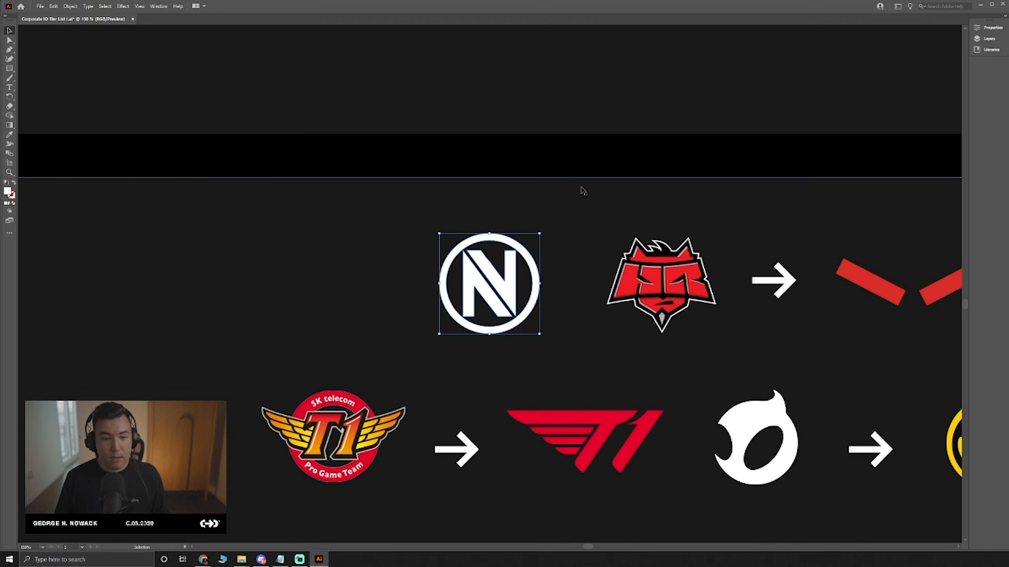
mouse_move(578, 179)
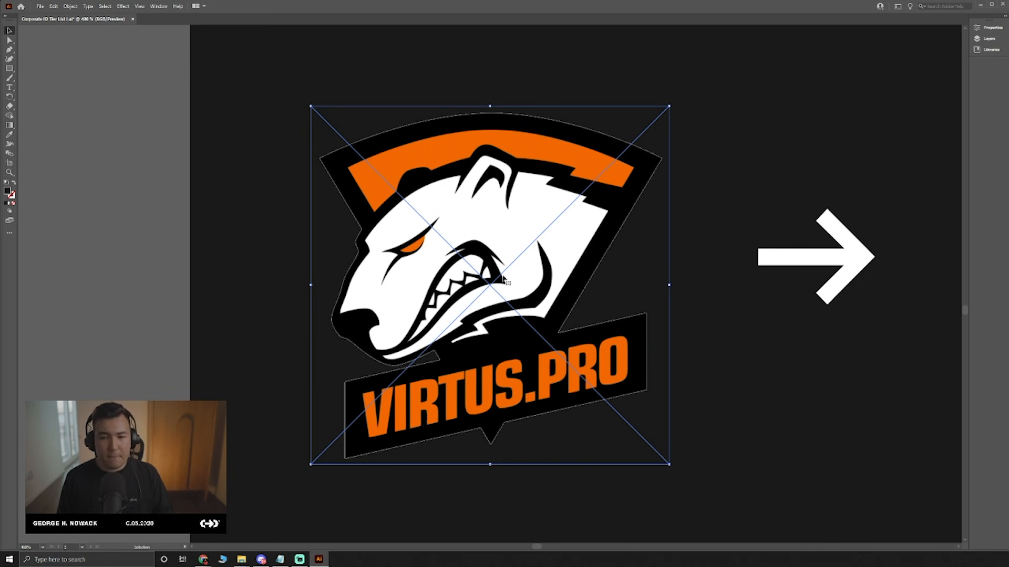
mouse_move(347, 164)
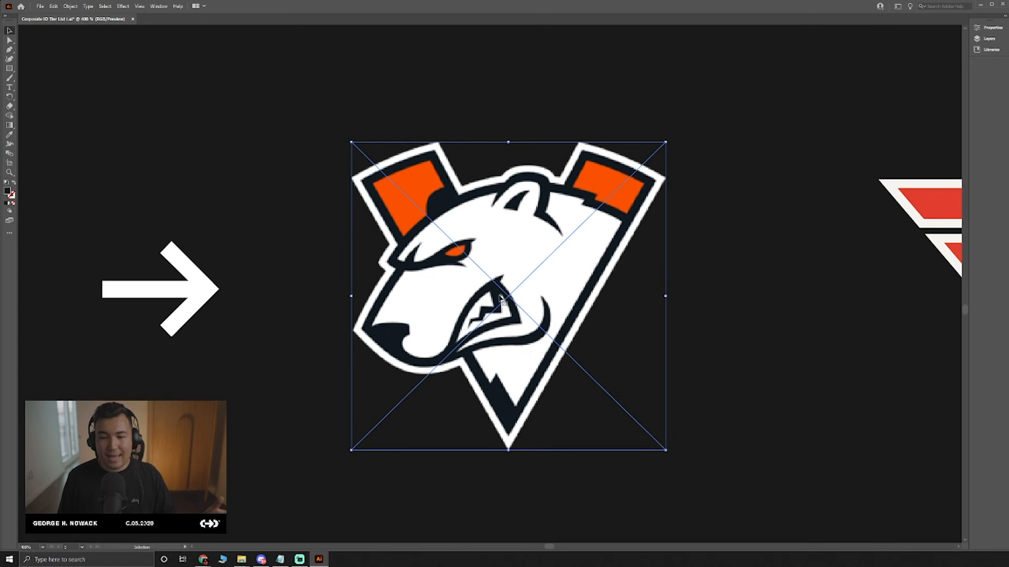
mouse_move(498, 314)
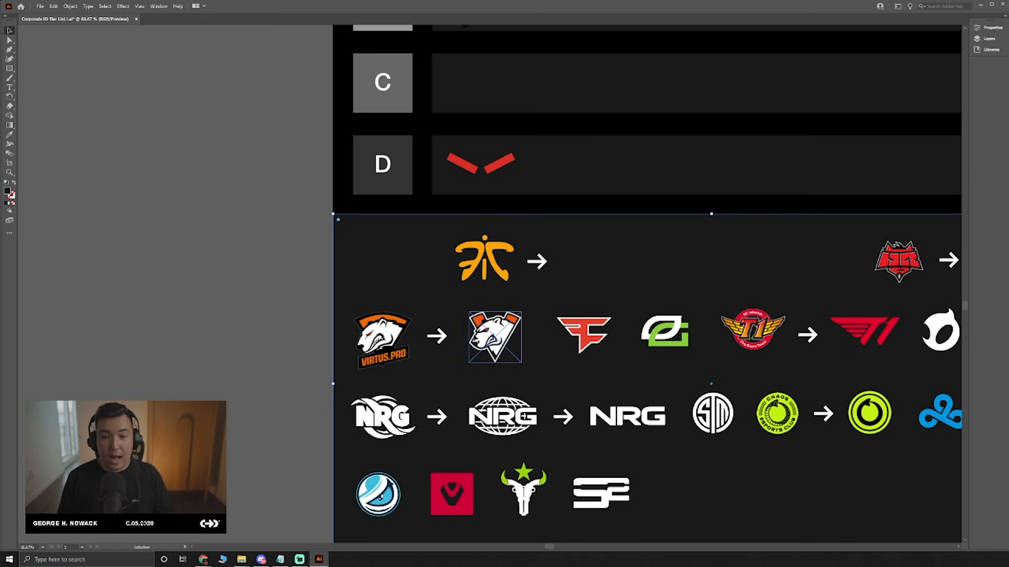
left_click(383, 341)
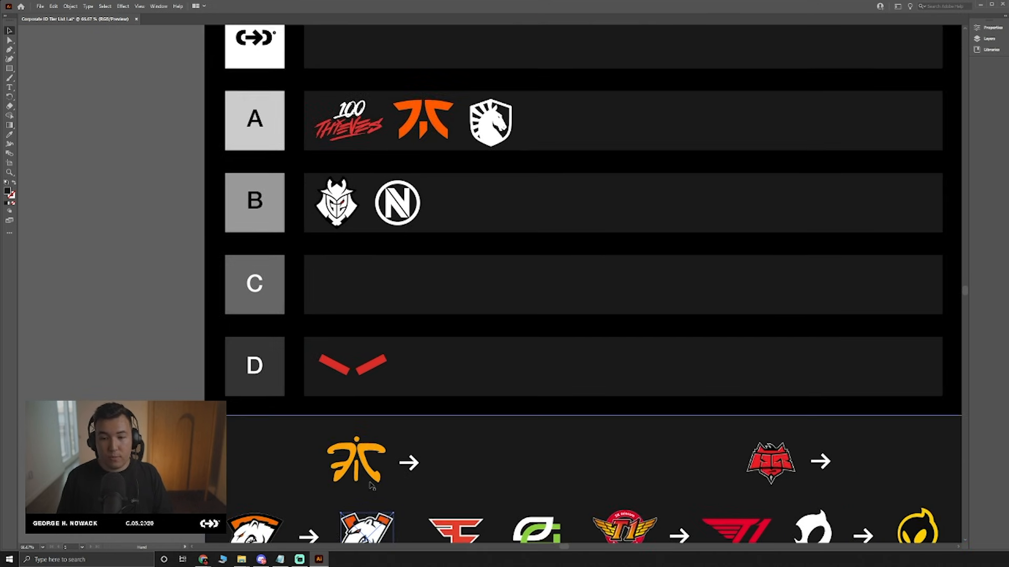
left_click_drag(367, 525, 554, 119)
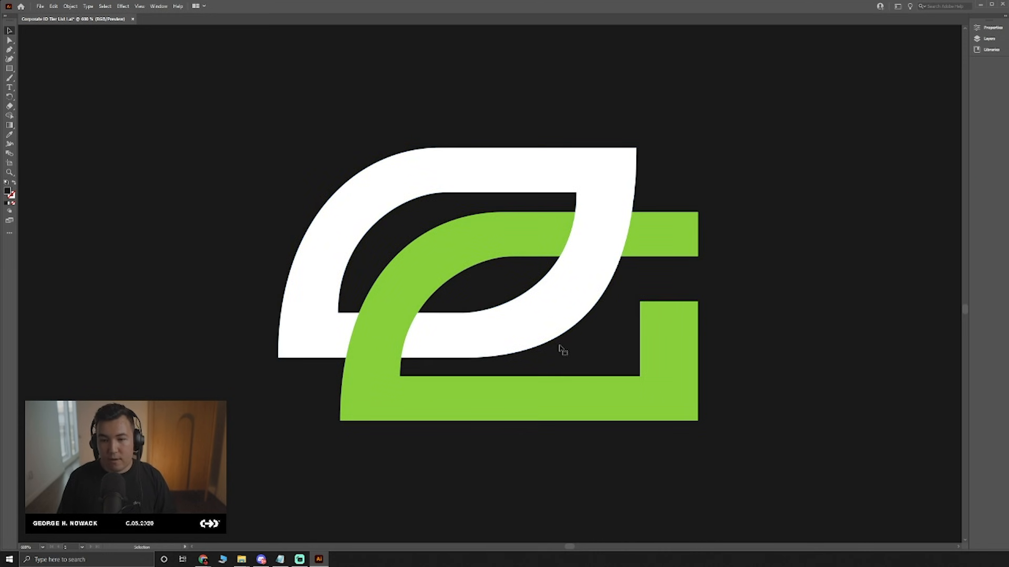
mouse_move(596, 322)
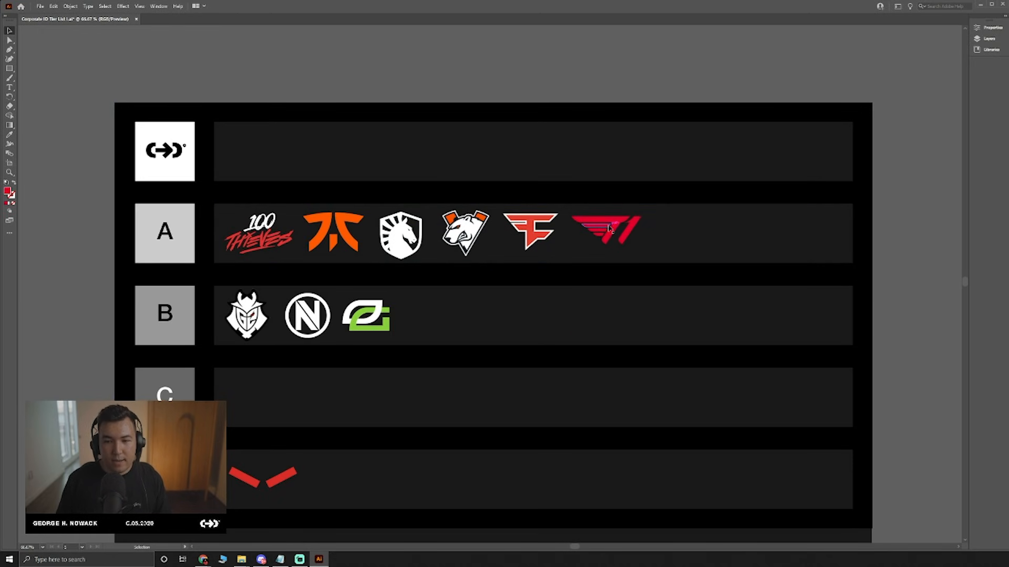
Move the T1 logo from the A row down into the B row after OpTic.
left_click_drag(605, 231, 437, 315)
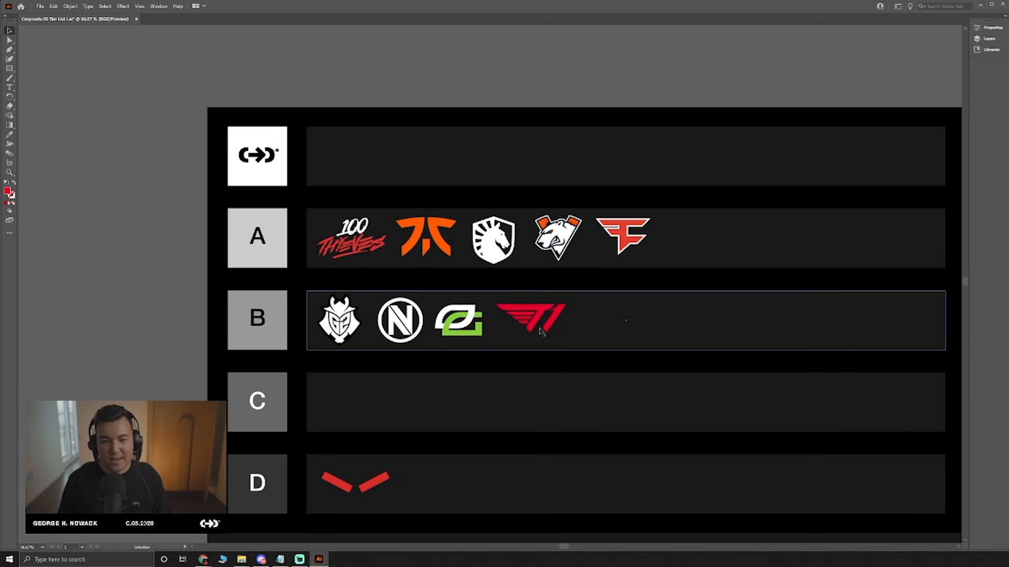
left_click(529, 321)
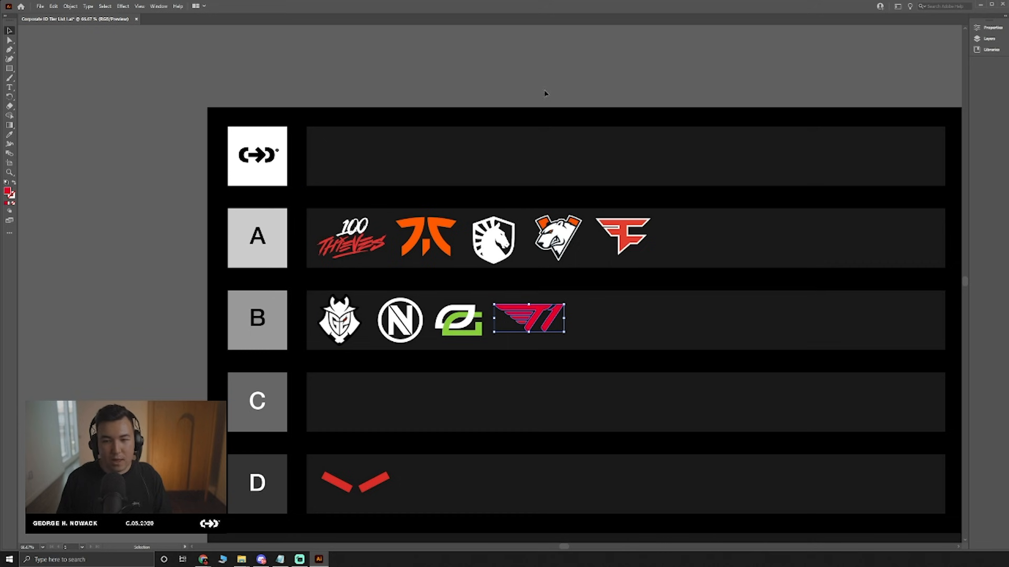
left_click_drag(528, 319, 577, 280)
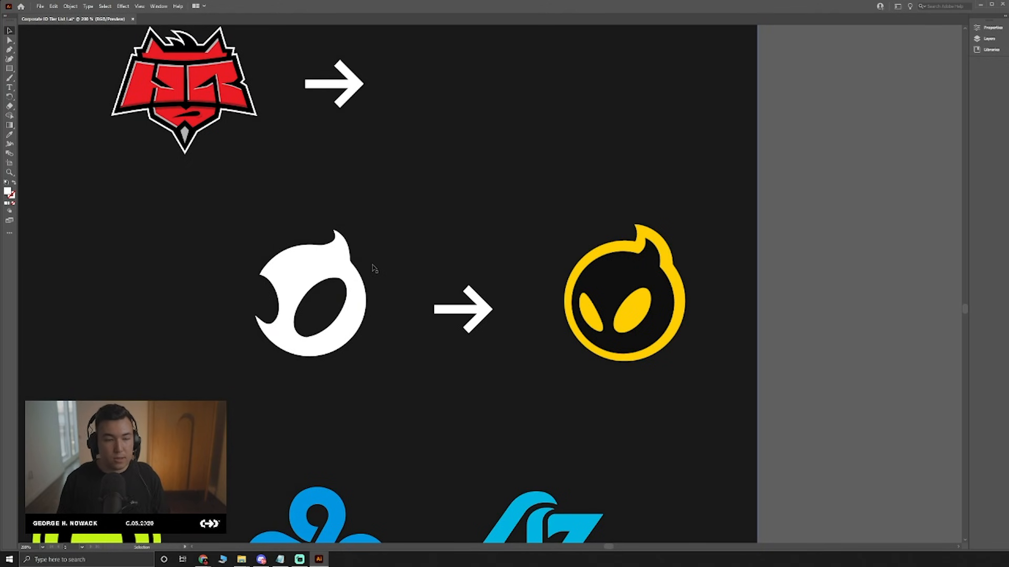
mouse_move(792, 264)
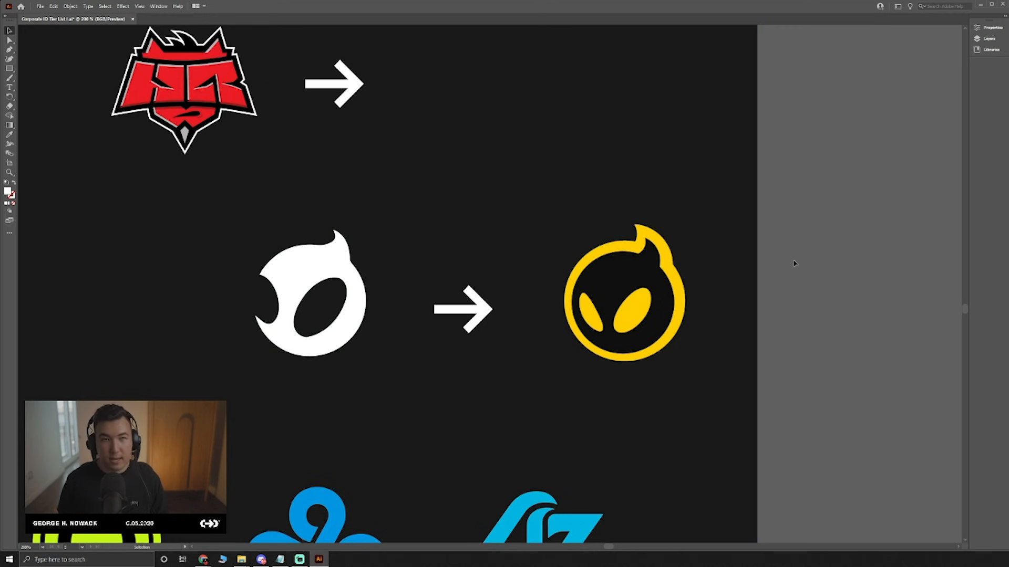
mouse_move(786, 271)
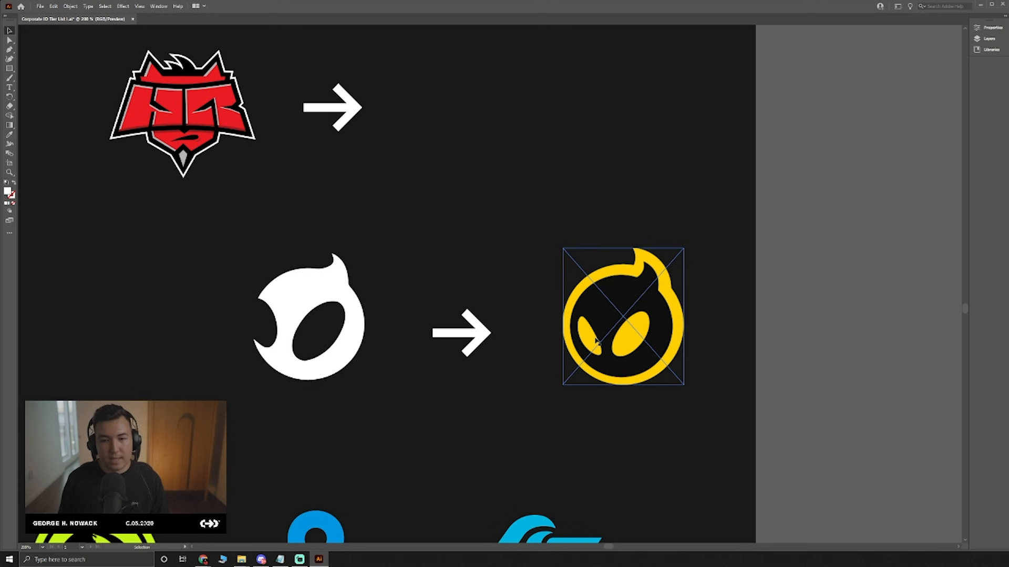
Select the yellow new Dignitas logo and move it into the A tier row.
left_click(330, 326)
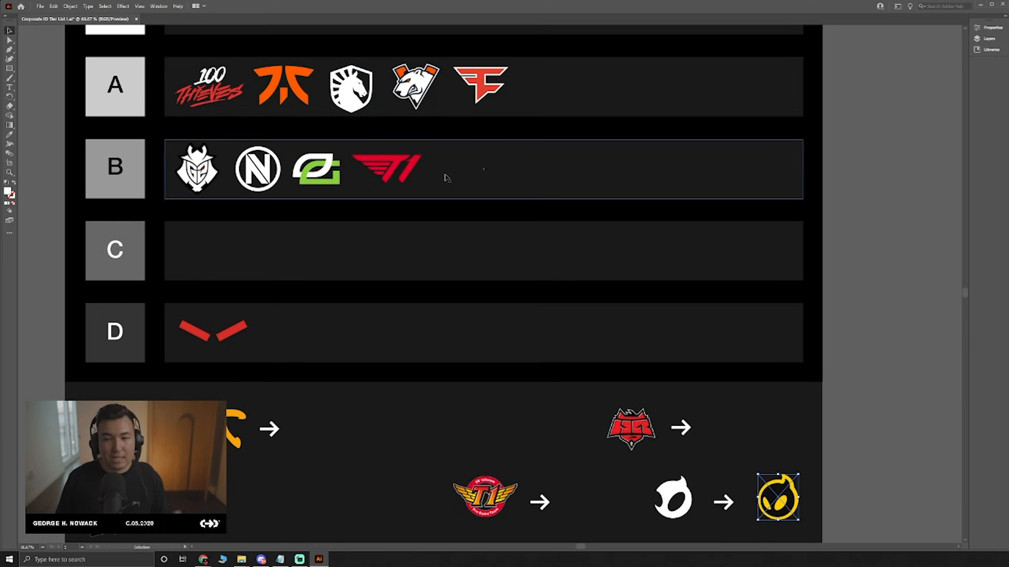
left_click_drag(778, 497, 601, 183)
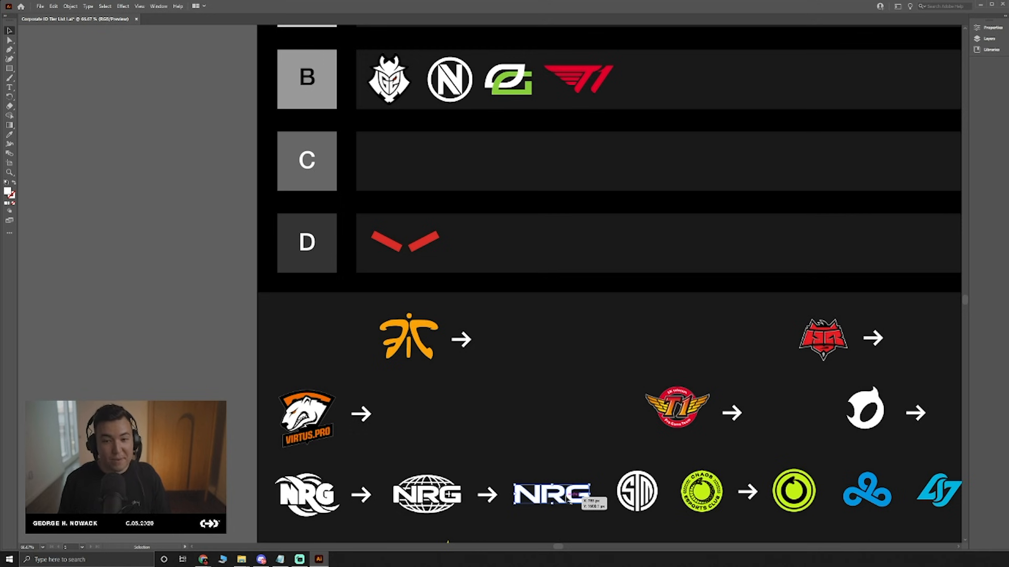
Move the newest NRG wordmark from the pool into the C tier row.
left_click_drag(548, 493, 410, 160)
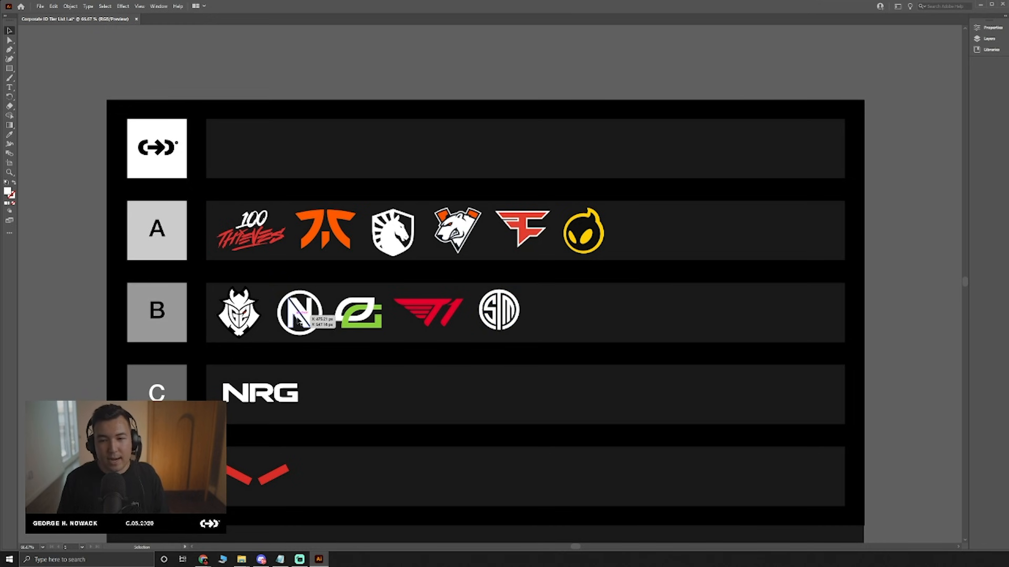
Select the new green Chaos ring logo in the library area.
left_click(499, 315)
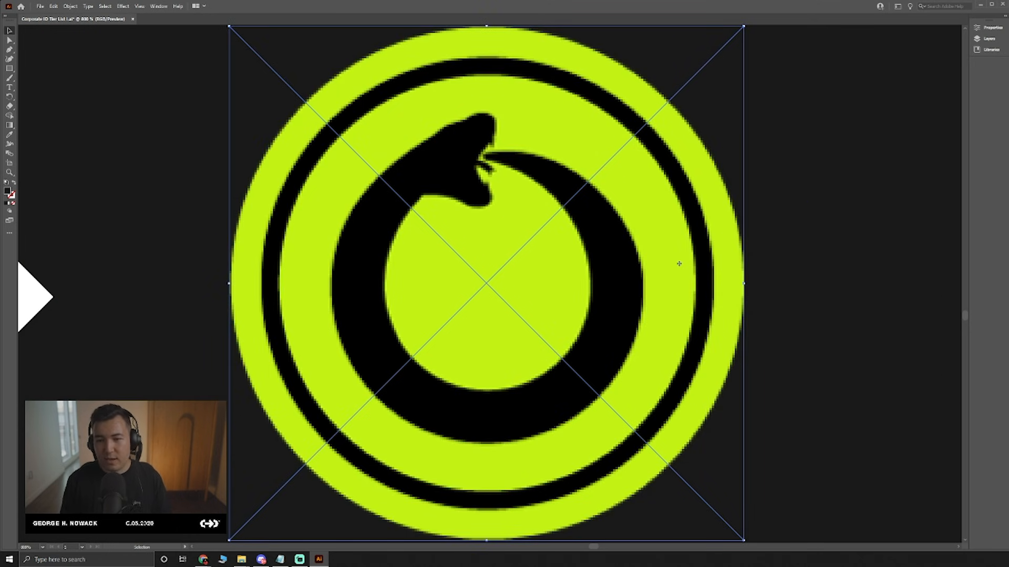
mouse_move(517, 148)
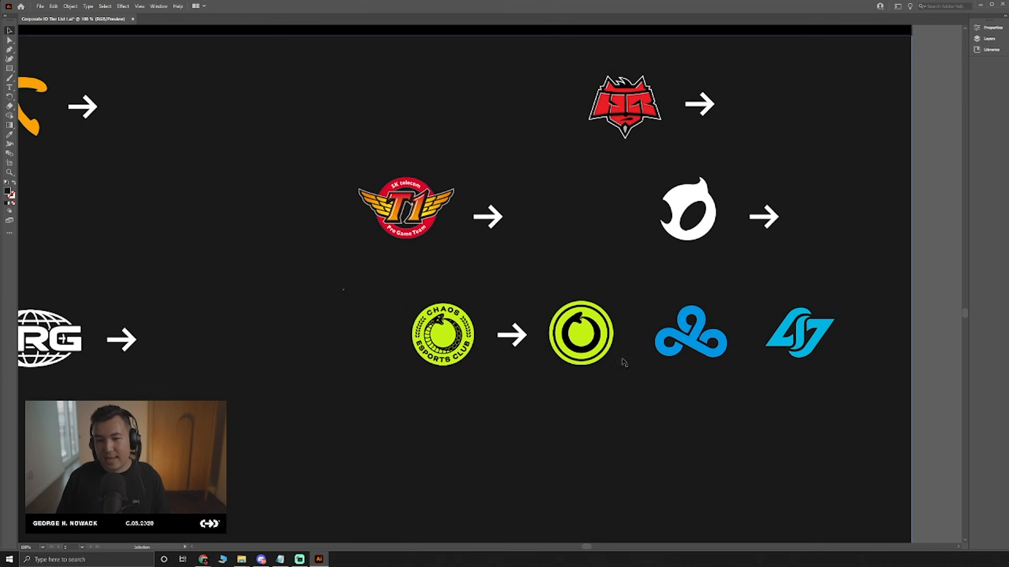
left_click(578, 338)
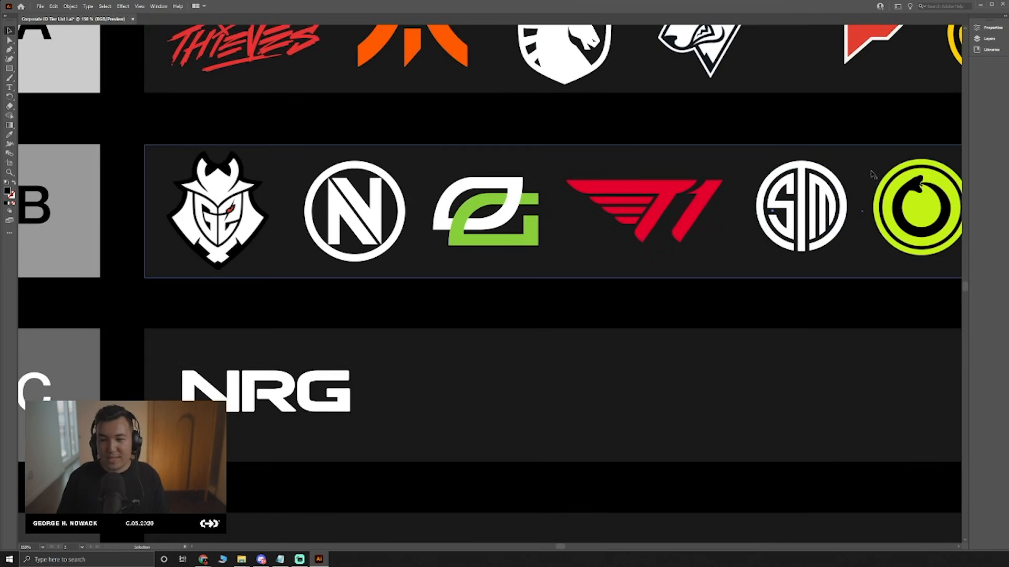
Drag the Chaos ring logo across the tiers and drop it in the C row after NRG.
left_click_drag(921, 206, 544, 193)
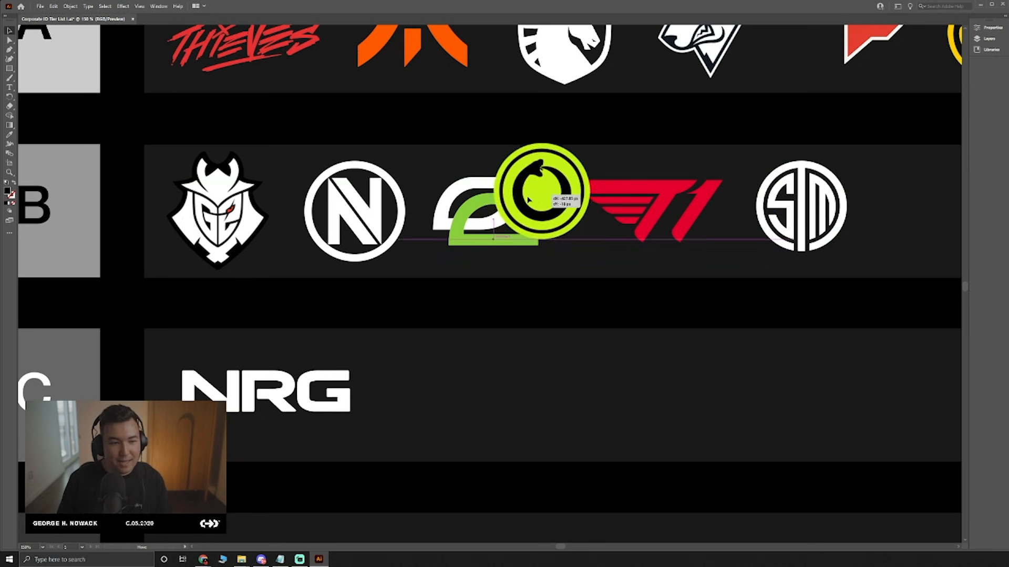
left_click_drag(543, 200, 386, 209)
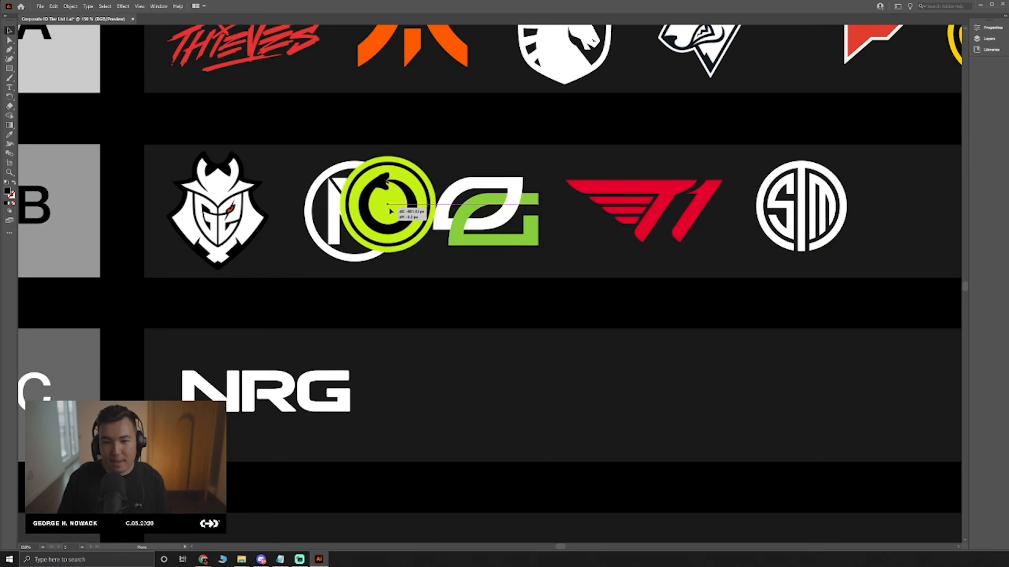
left_click_drag(386, 212, 727, 212)
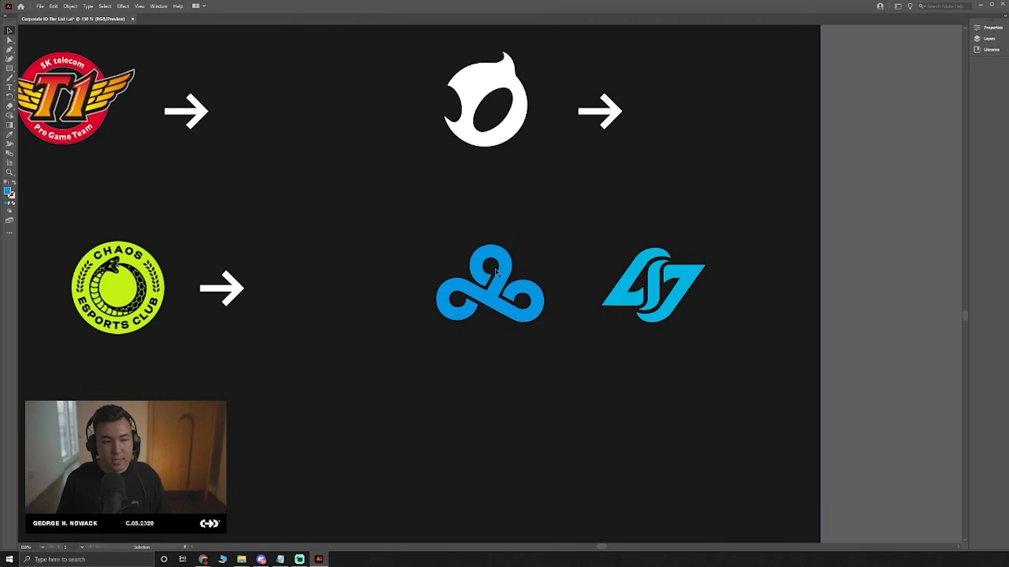
Move the blue Cloud9 cloud logo into the top S tier row.
left_click(495, 283)
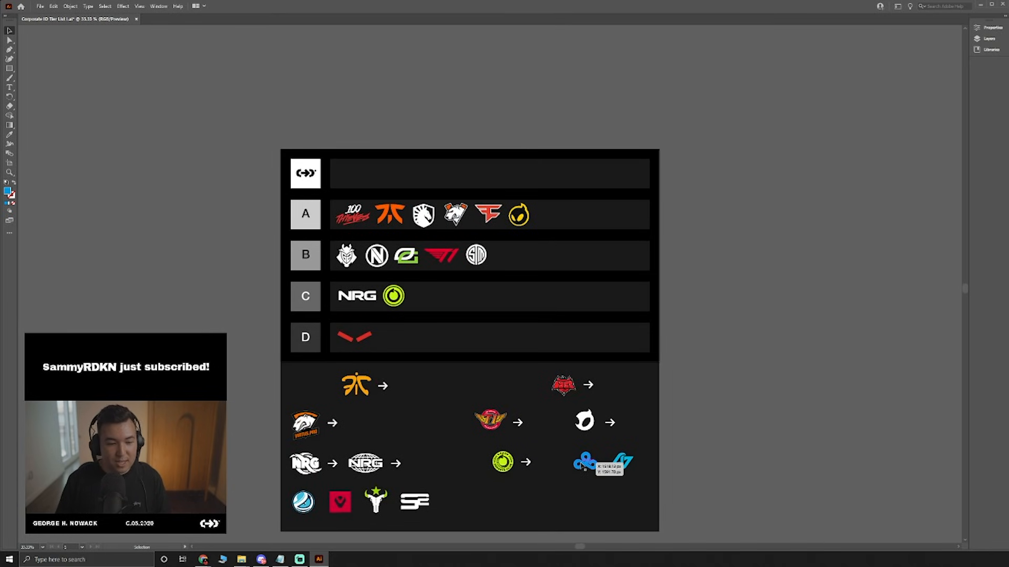
left_click_drag(601, 463, 348, 174)
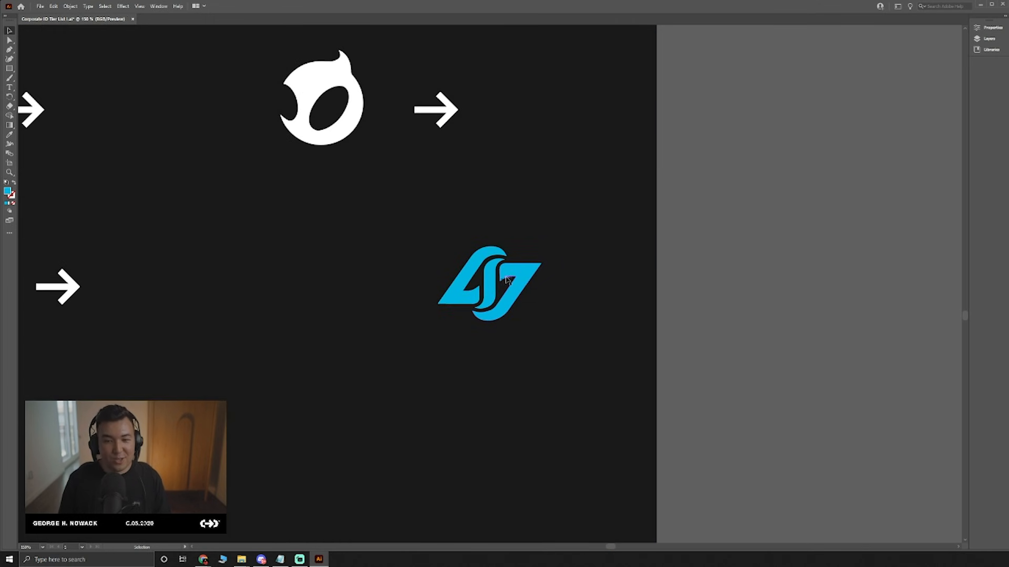
mouse_move(492, 260)
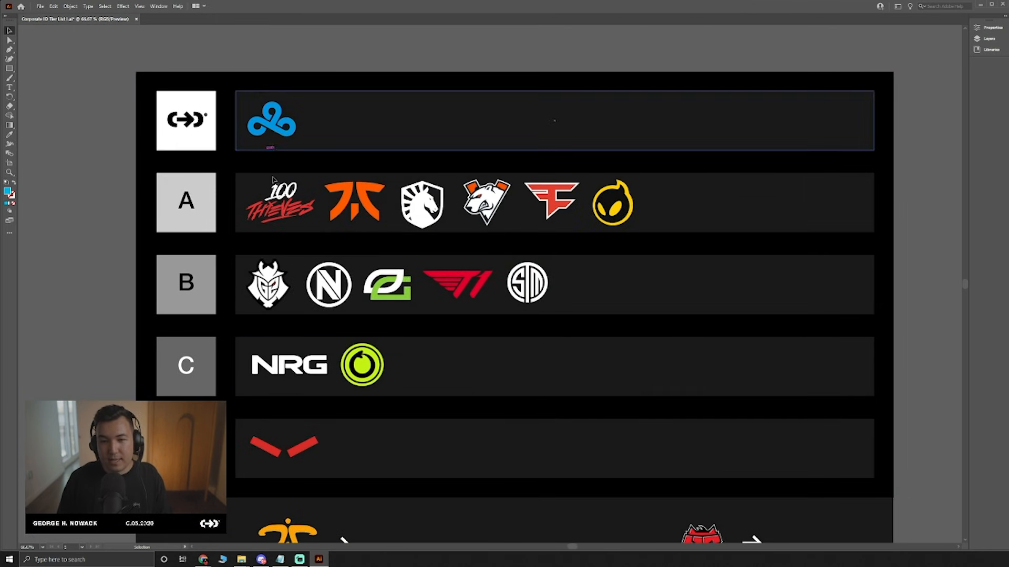
Deselect Cloud9 and scroll to the CLG logo for the B row.
left_click(487, 204)
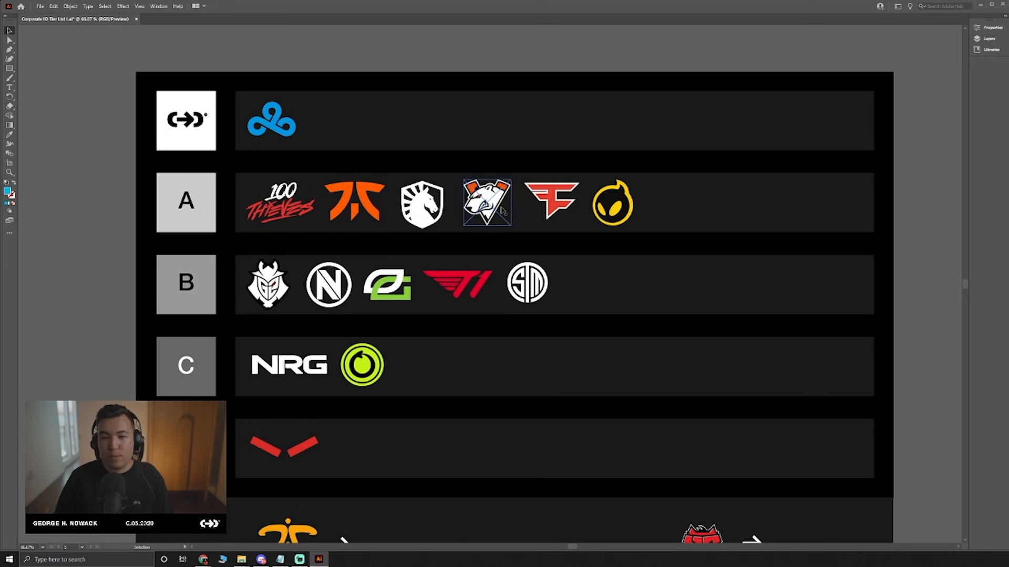
scroll("down", 3)
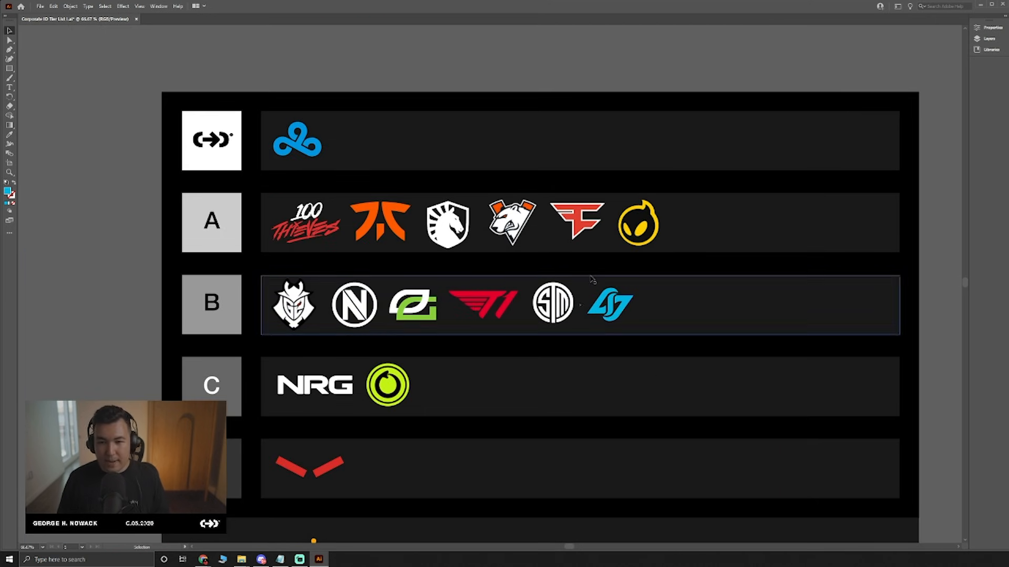
mouse_move(521, 305)
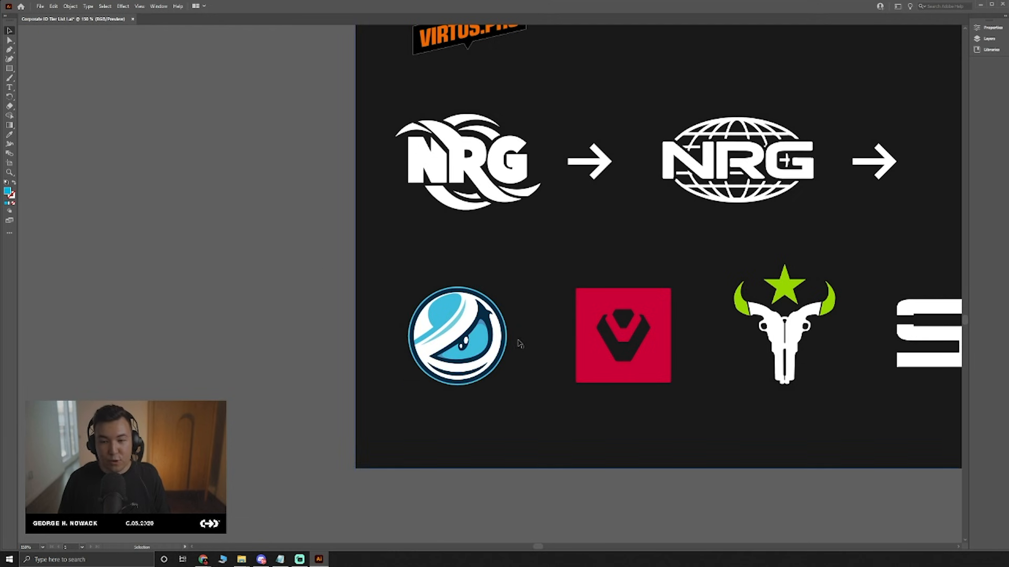
Move the Luminosity eye logo into the C row and the Sentinels square logo into the A row.
left_click_drag(457, 336, 485, 325)
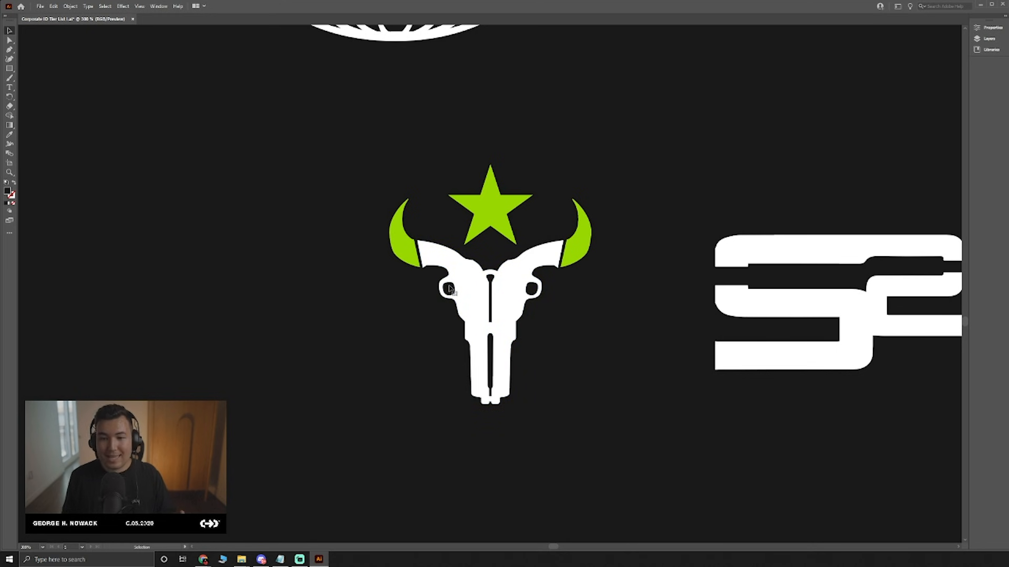
Place the Houston Outlaws skull logo in the top tier row beside Cloud9.
left_click(452, 290)
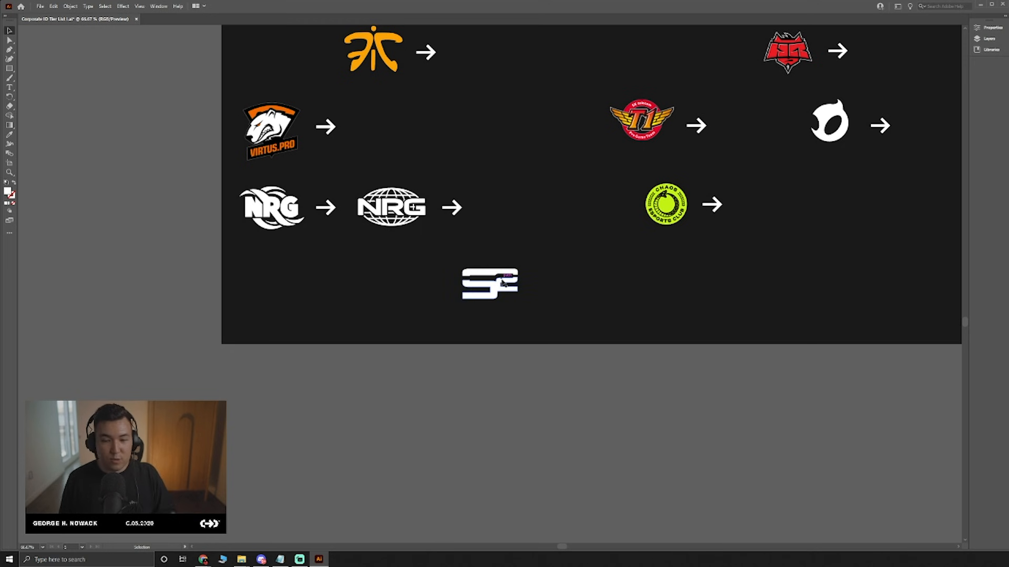
Place the SF wordmark logo at the end of the B row after CLG.
left_click(489, 285)
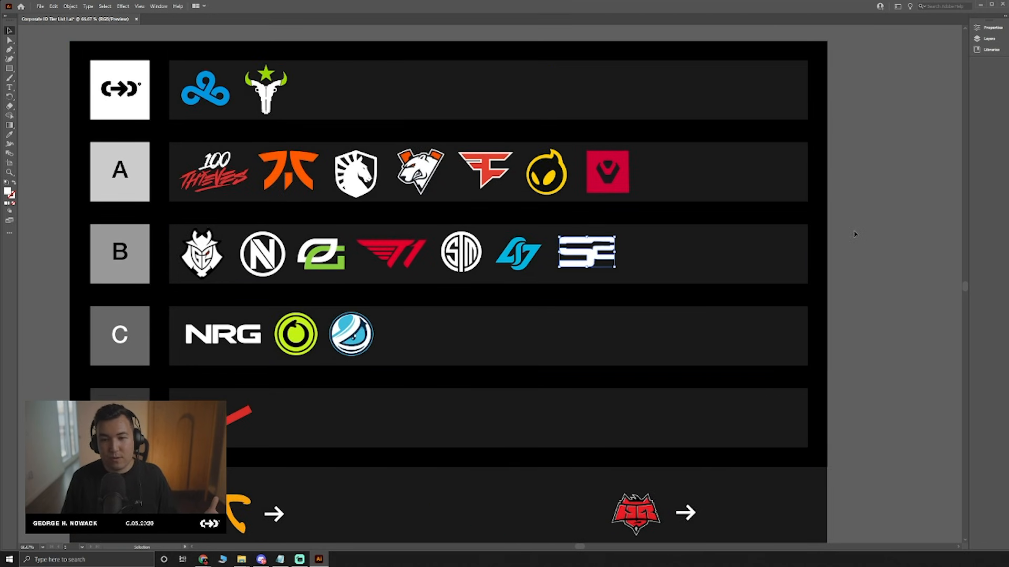
scroll("down", 3)
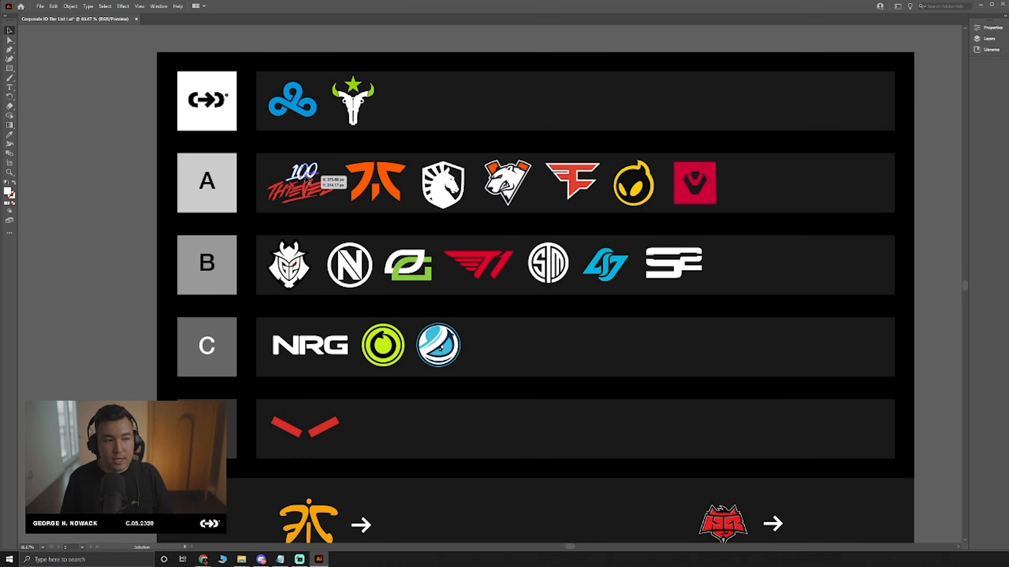
left_click(507, 185)
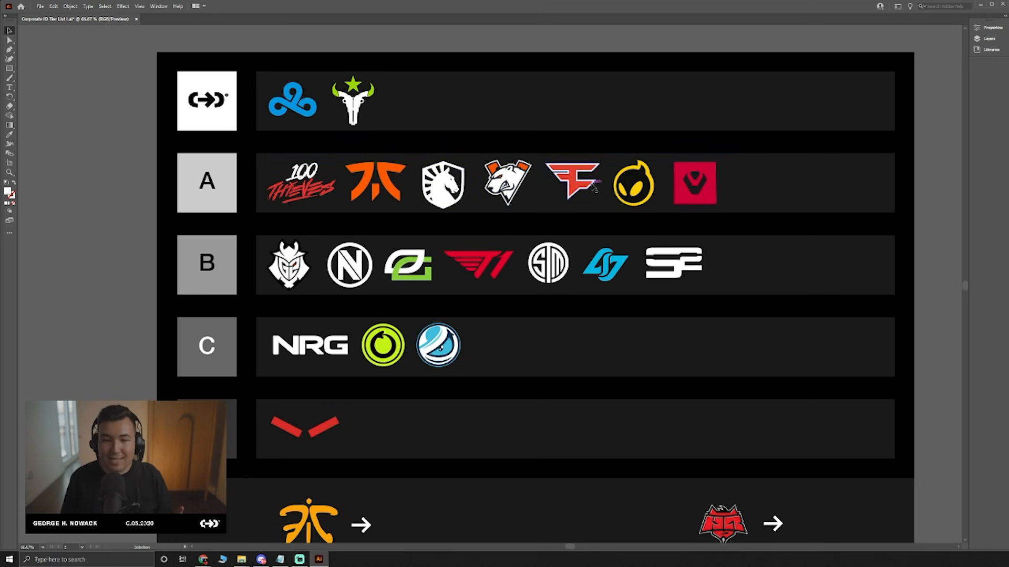
left_click(285, 265)
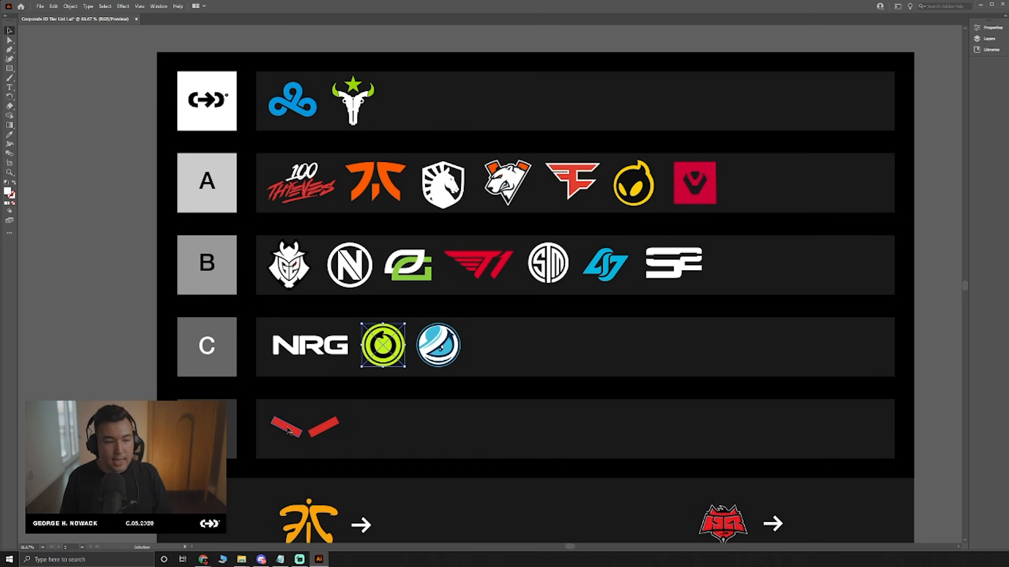
left_click(290, 433)
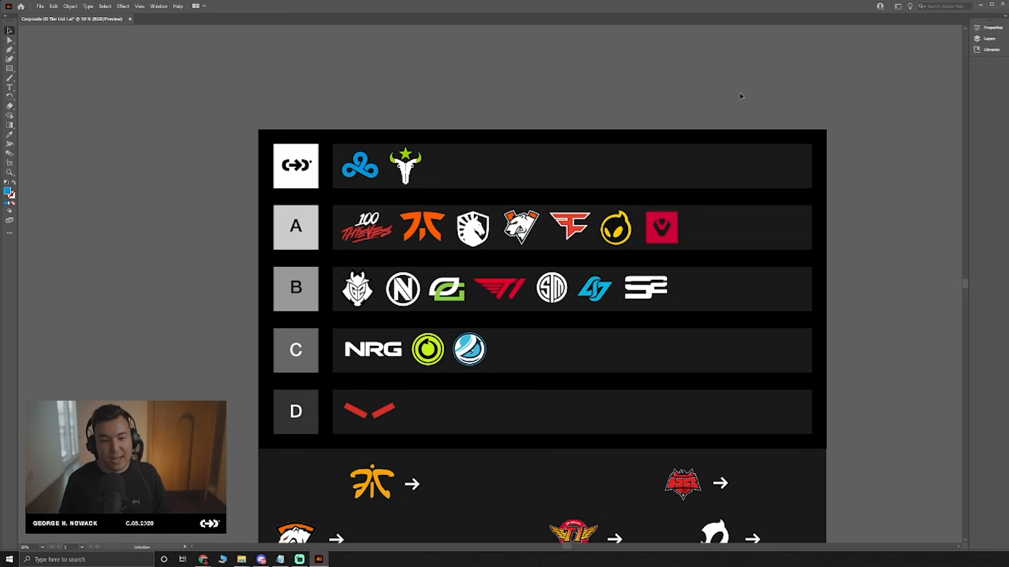
mouse_move(719, 94)
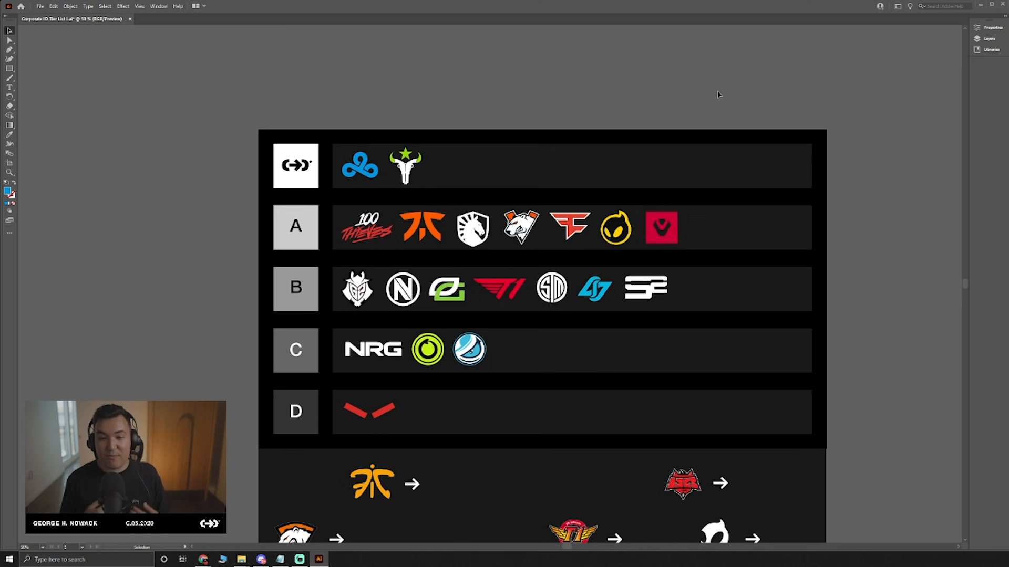